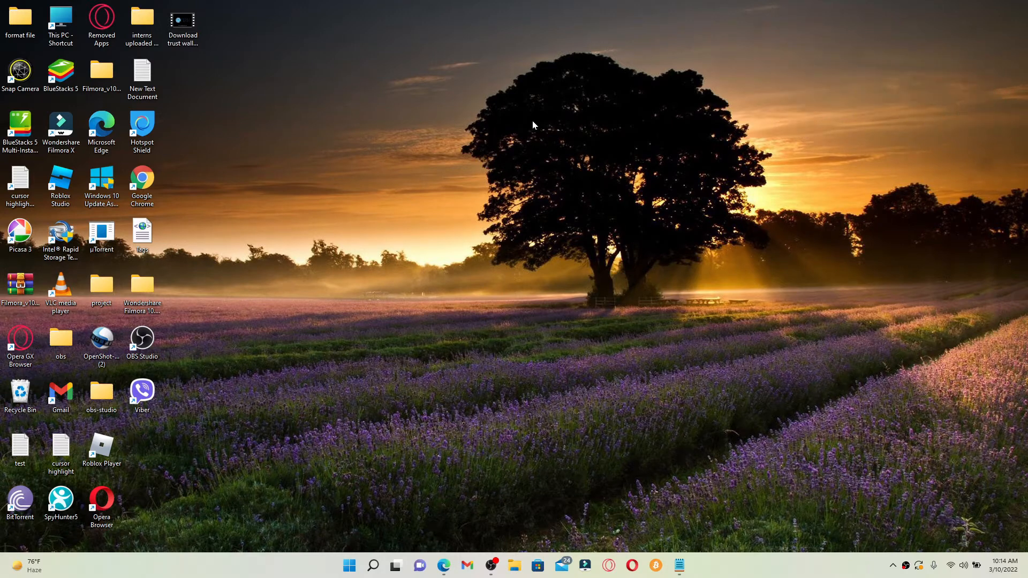
pyautogui.moveTo(488, 366)
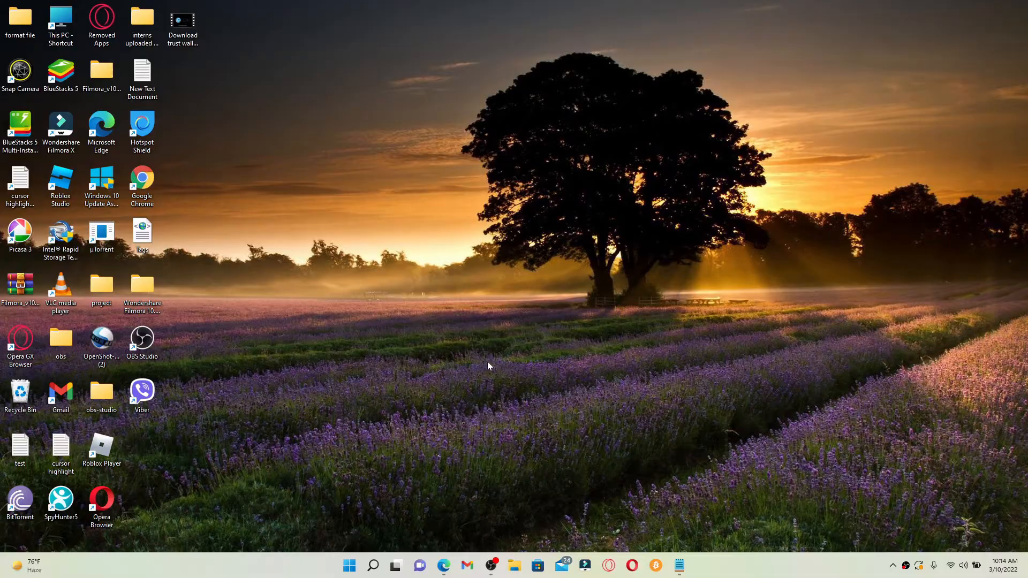
# Step: Launch Edge, open Paxful's Buy Bitcoin page and bring up the full payment-methods list
pyautogui.click(443, 564)
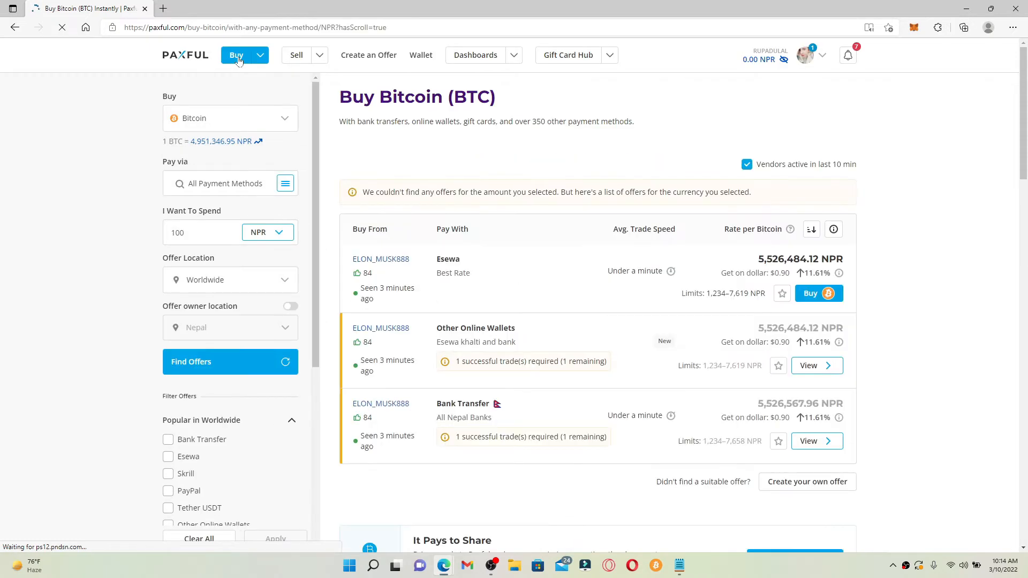
pyautogui.click(230, 118)
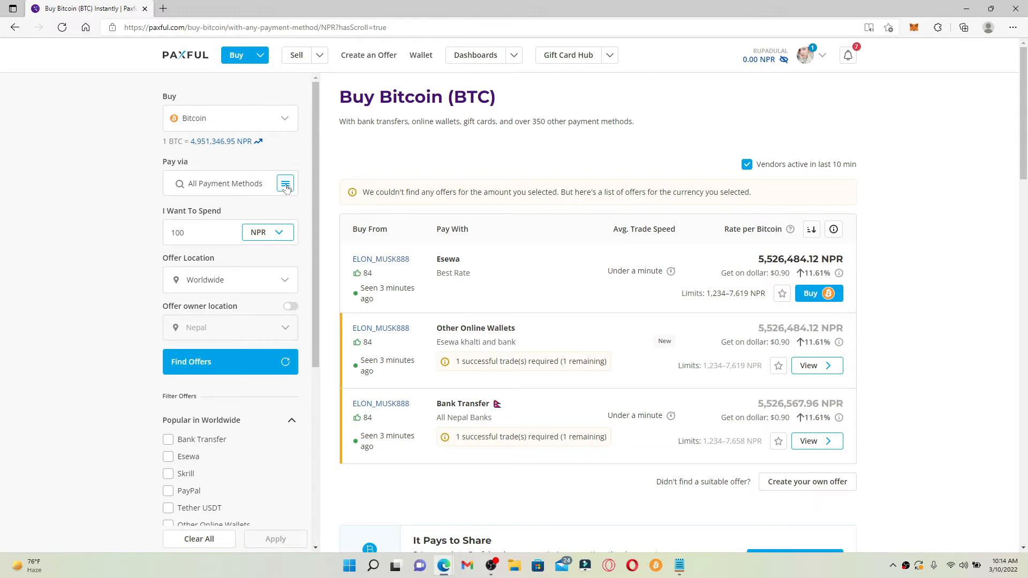
pyautogui.click(285, 183)
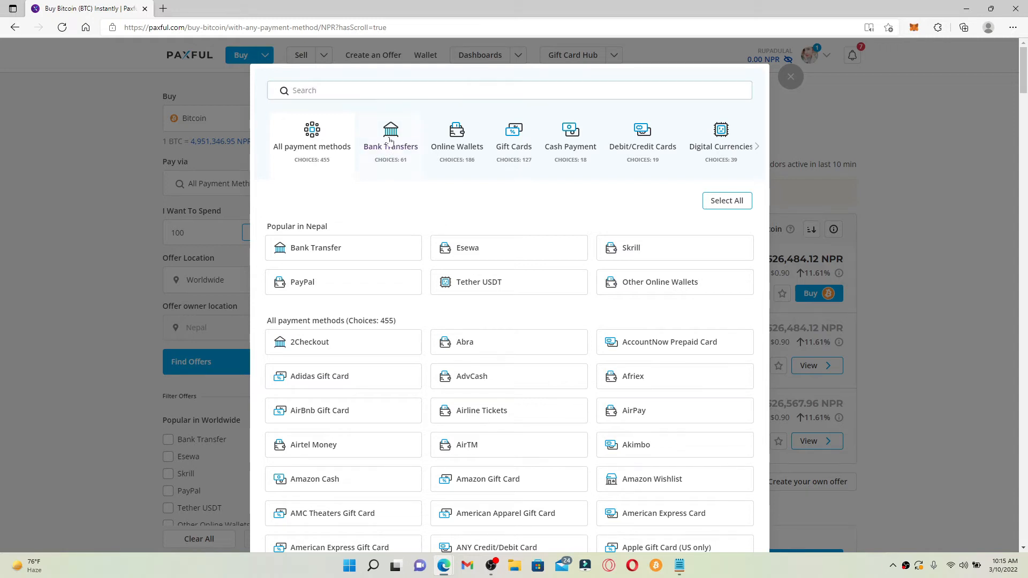
# Step: Choose Bank Transfer from the payment methods dialog
pyautogui.click(391, 138)
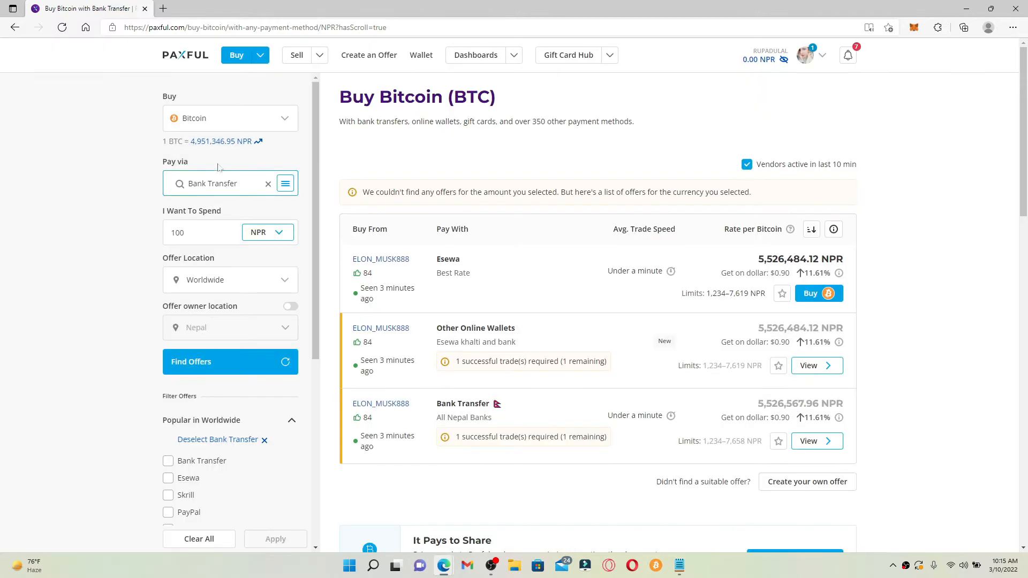
pyautogui.moveTo(270, 184)
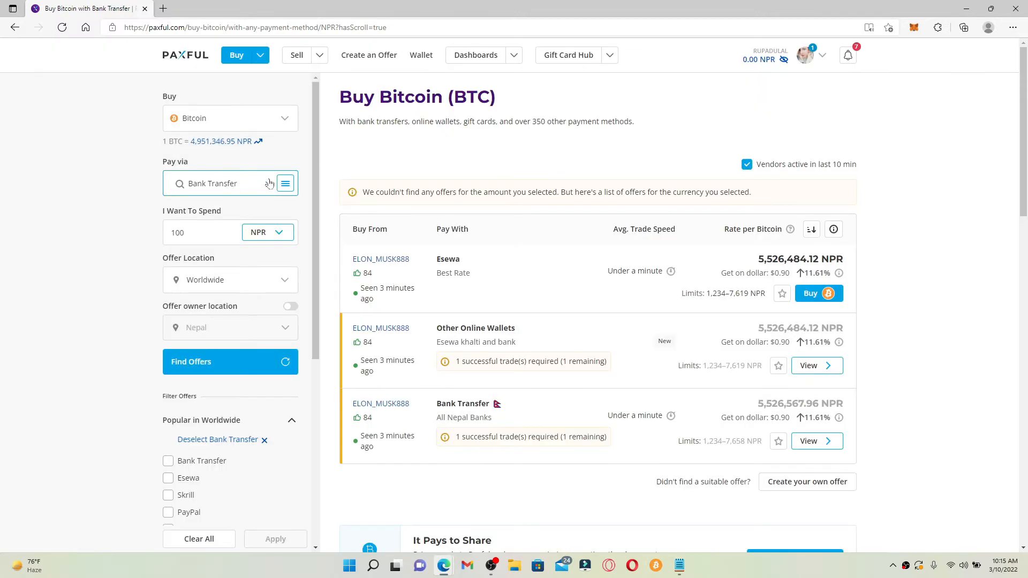
pyautogui.click(203, 232)
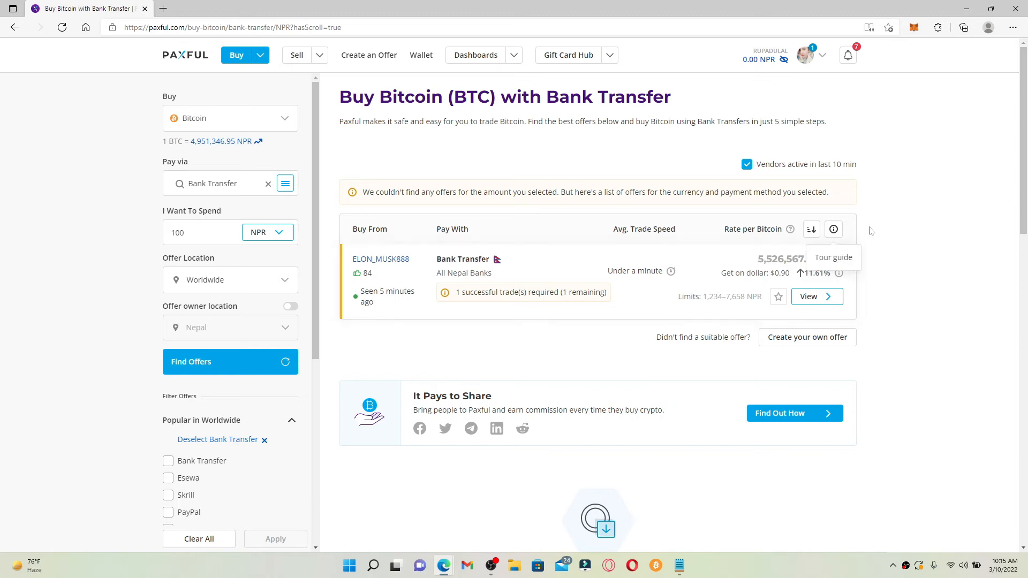
pyautogui.moveTo(850, 307)
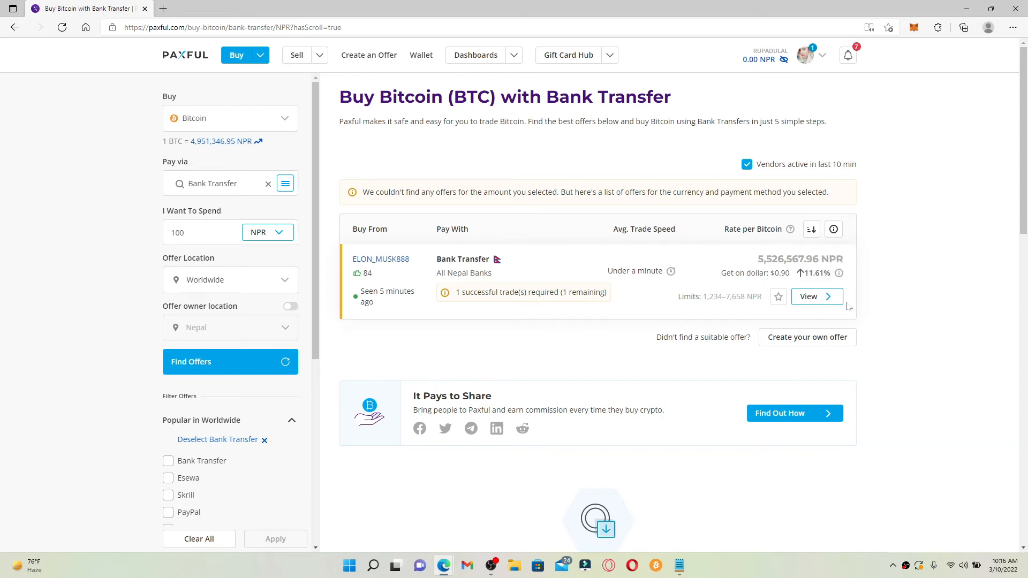
pyautogui.moveTo(380, 259)
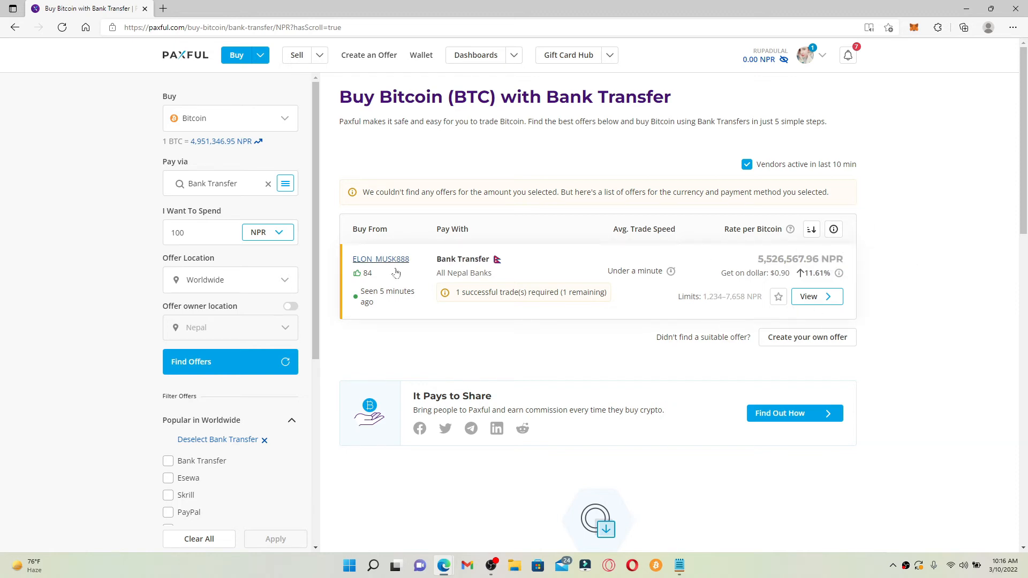
pyautogui.moveTo(856, 274)
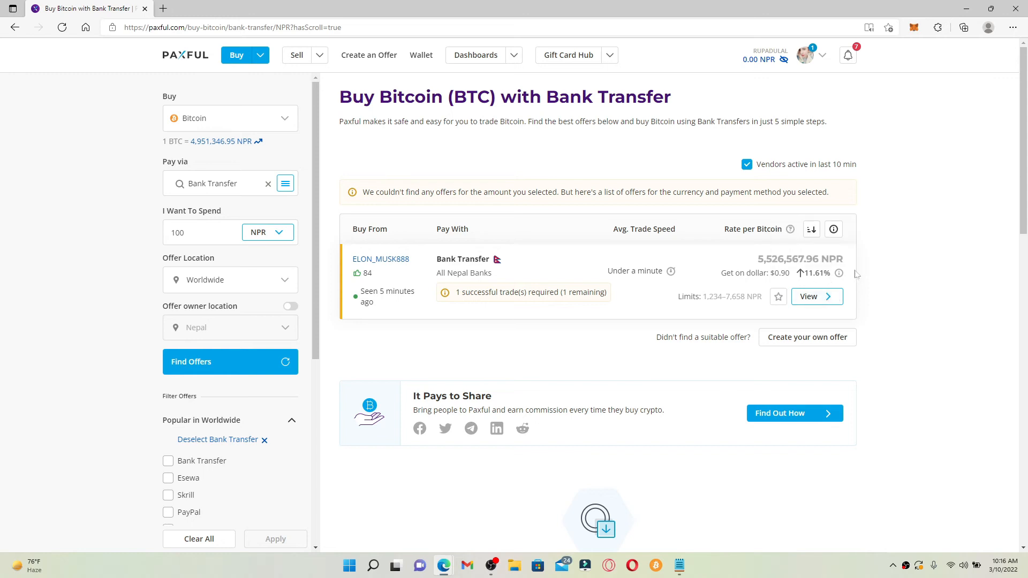